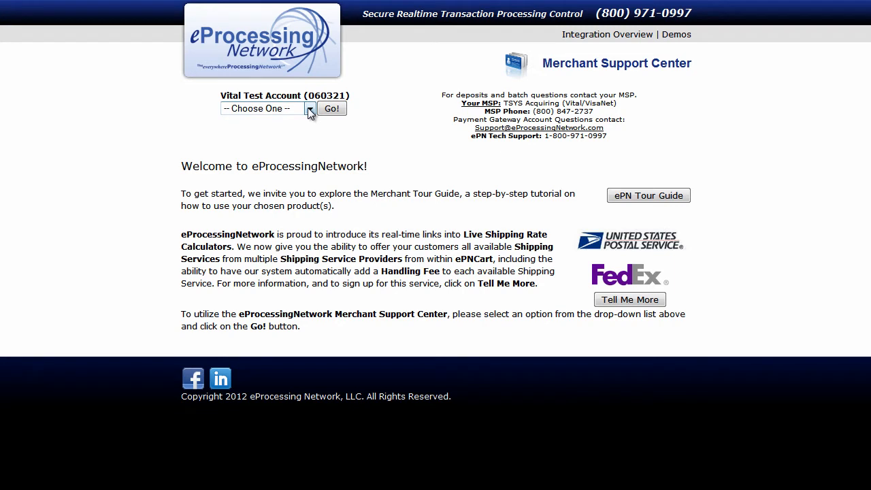
- Select Customer Manager from the account tools list and go to it
click(264, 109)
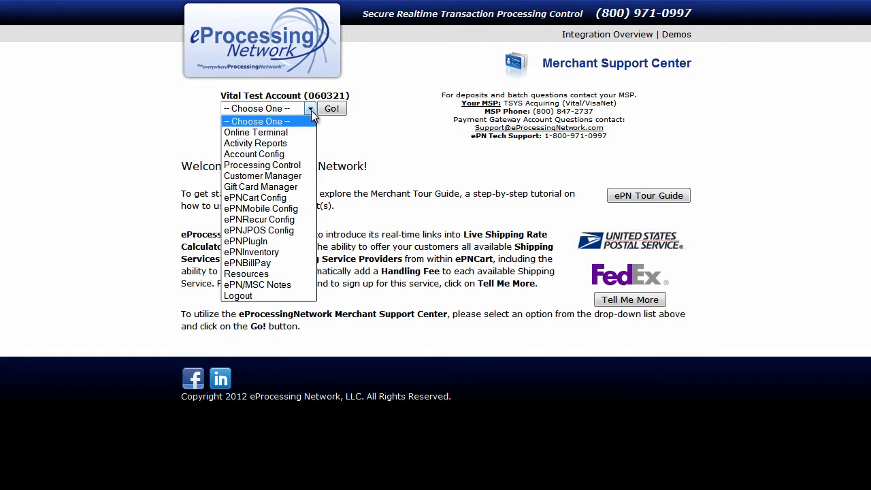
mouse_move(263, 176)
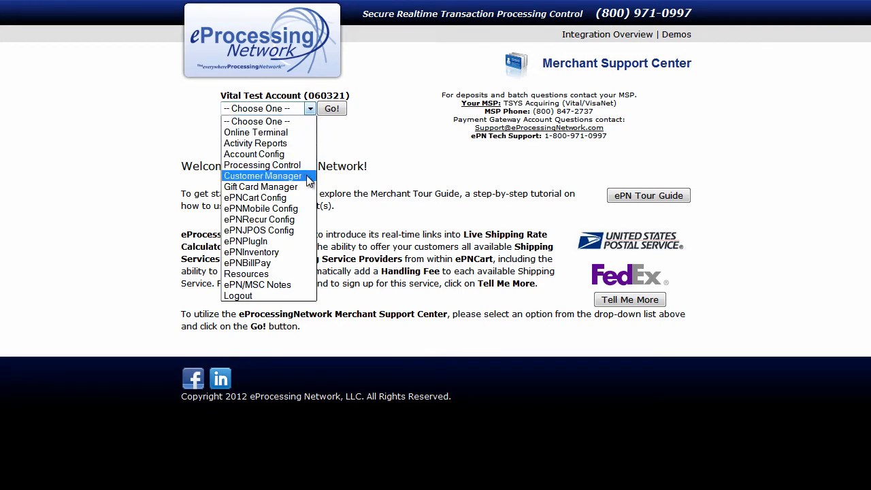
click(262, 176)
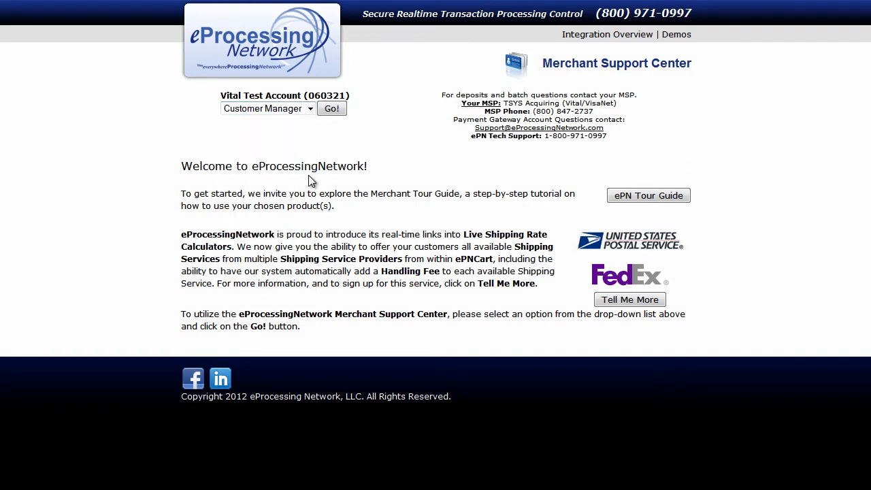
click(332, 109)
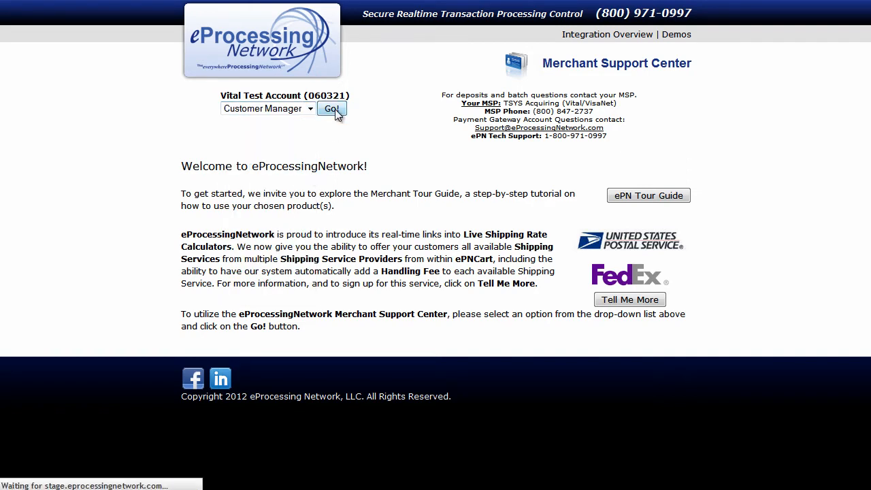
- Download the sample customer CSV from the import/export tools' How to import instructions
click(332, 109)
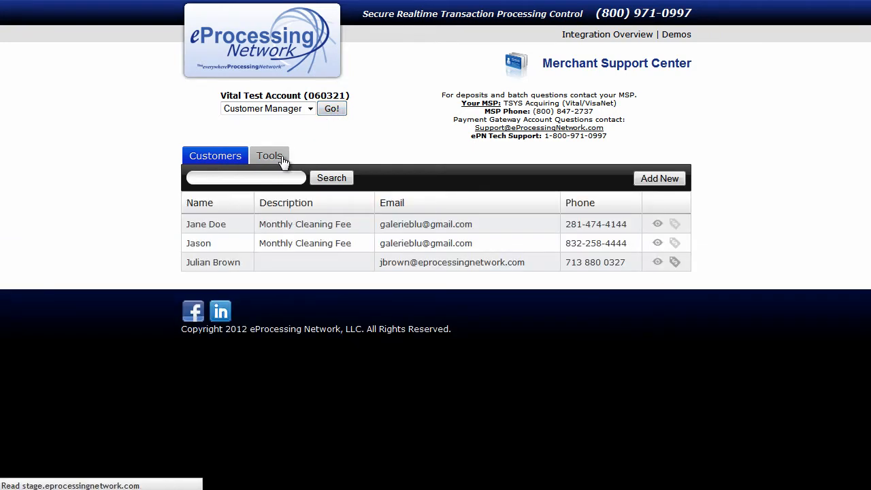
click(269, 155)
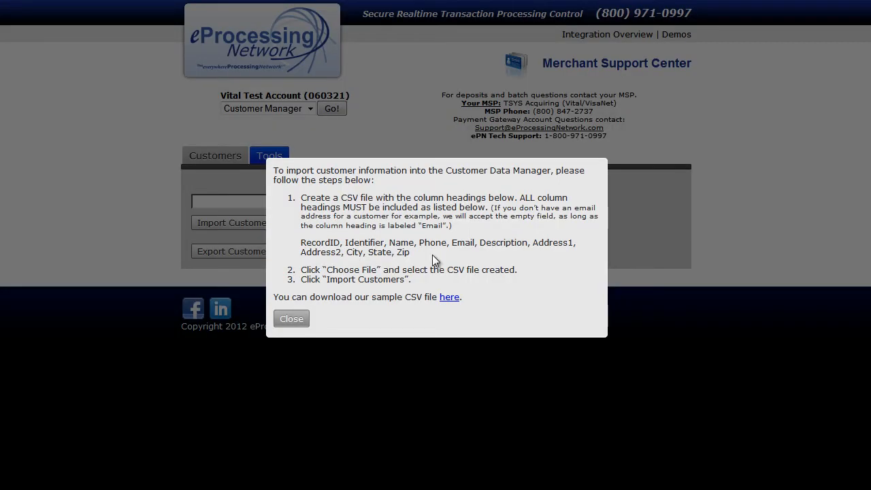
mouse_move(449, 305)
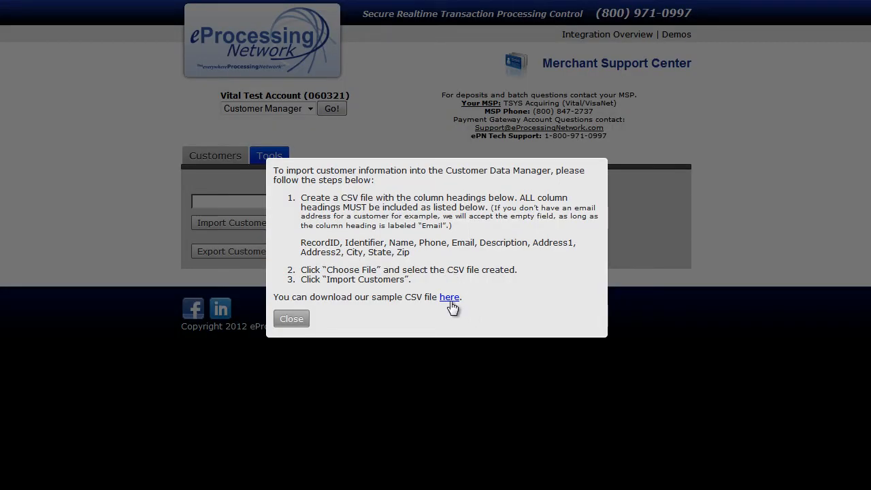
click(449, 296)
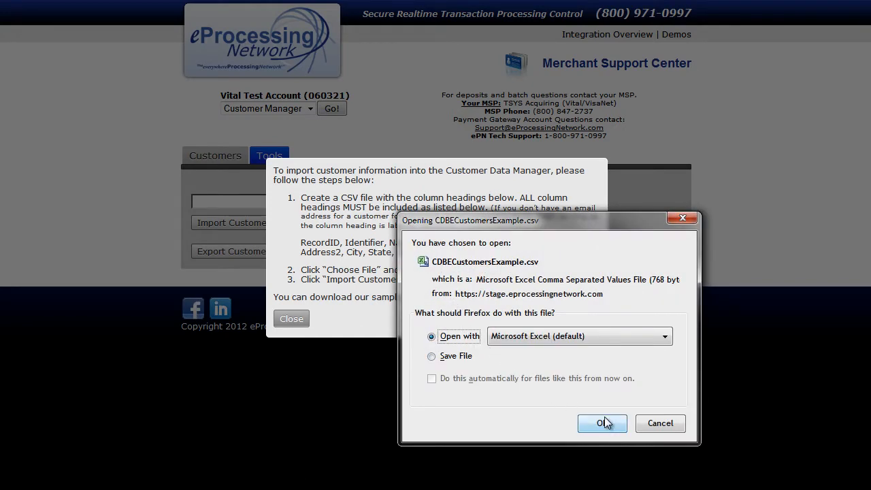
- Open the downloaded sample CSV with Microsoft Excel (default)
click(602, 422)
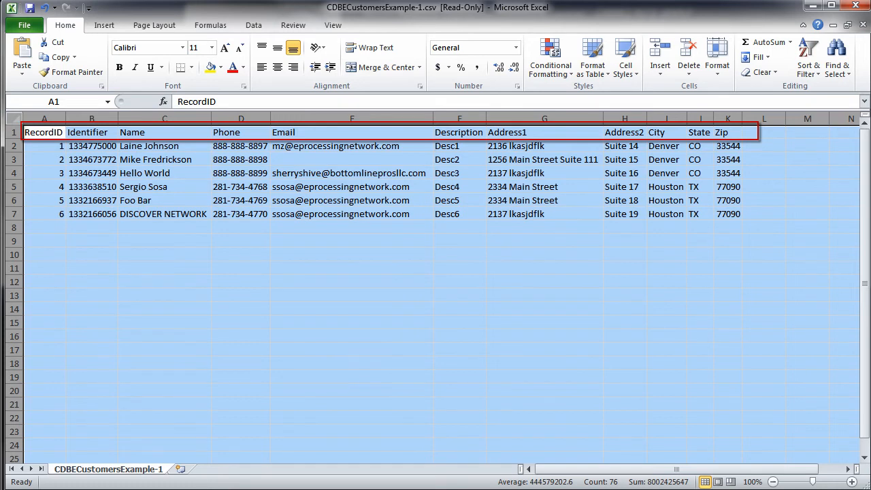
- Review the sample customer rows and save the sheet as a CSV named myfile
click(164, 213)
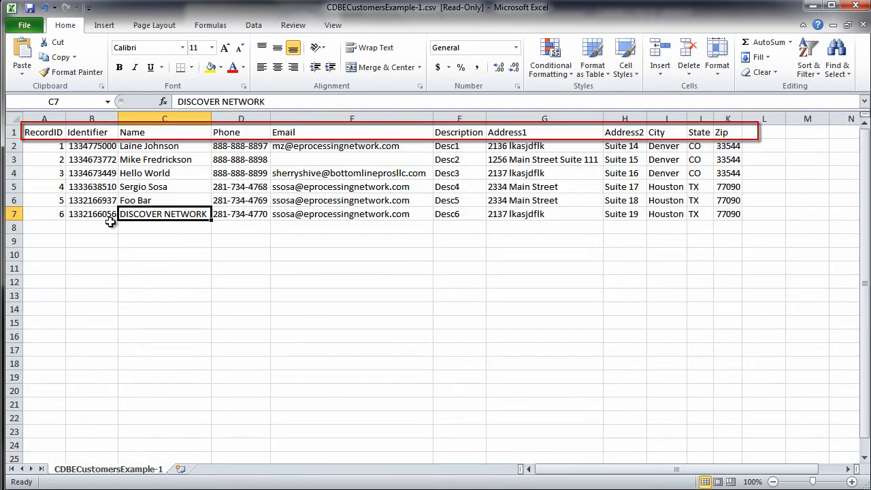
click(91, 213)
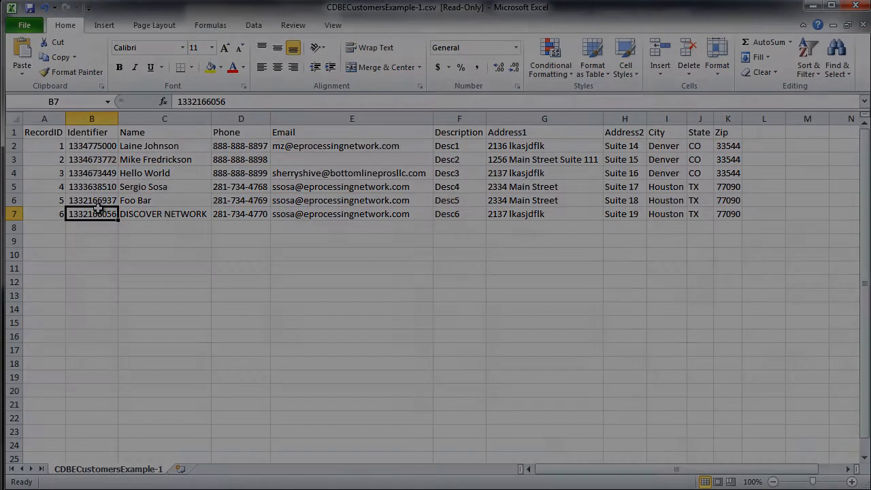
click(25, 25)
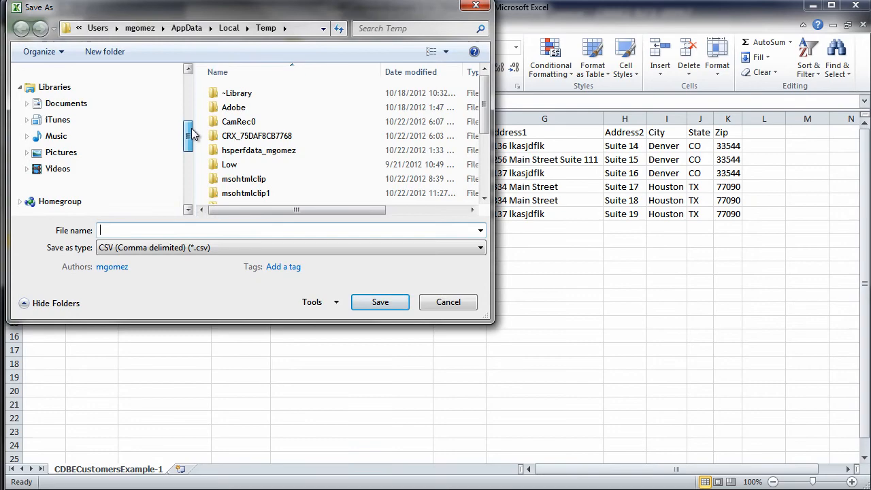
text(myfile)
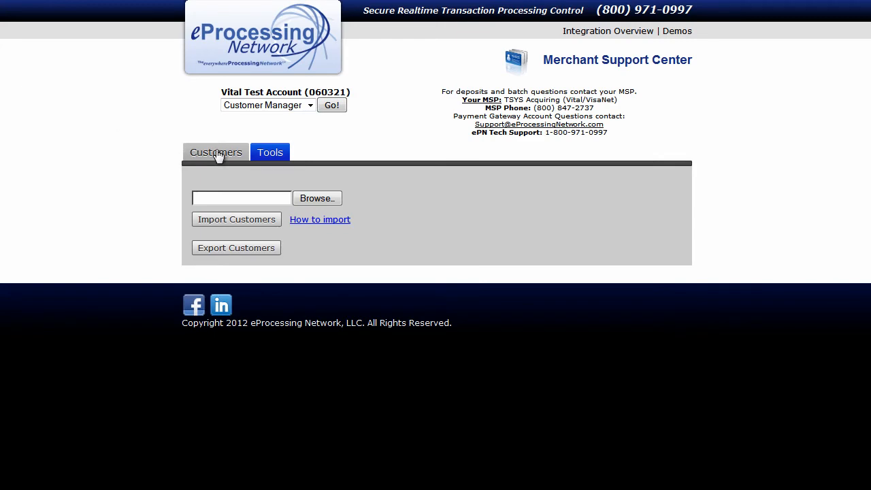
- Import customers from myfile.csv and return to the Customers list
click(316, 199)
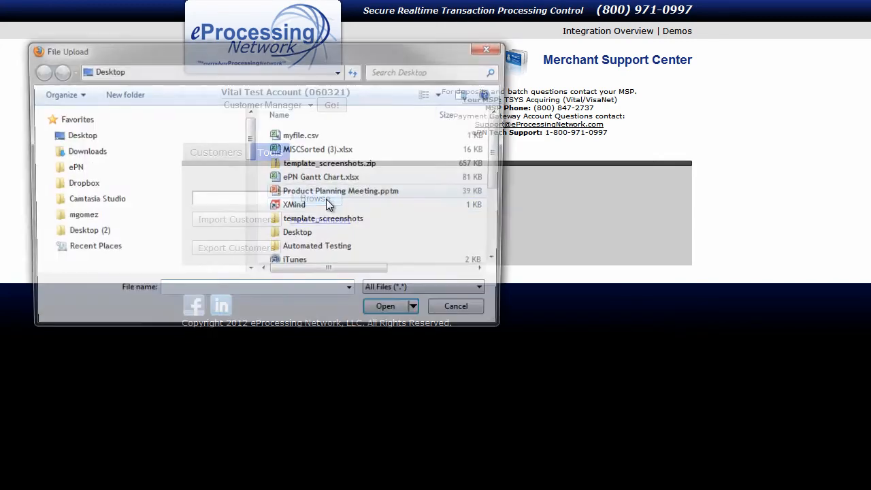
click(303, 135)
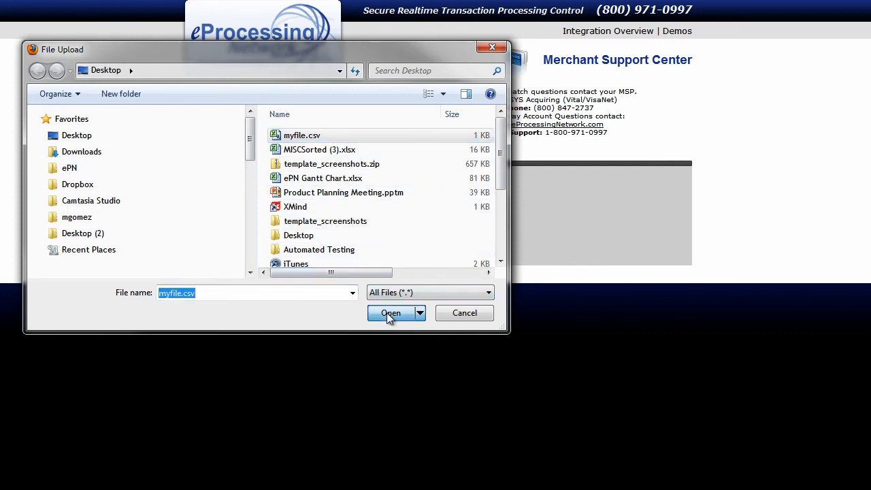
click(389, 312)
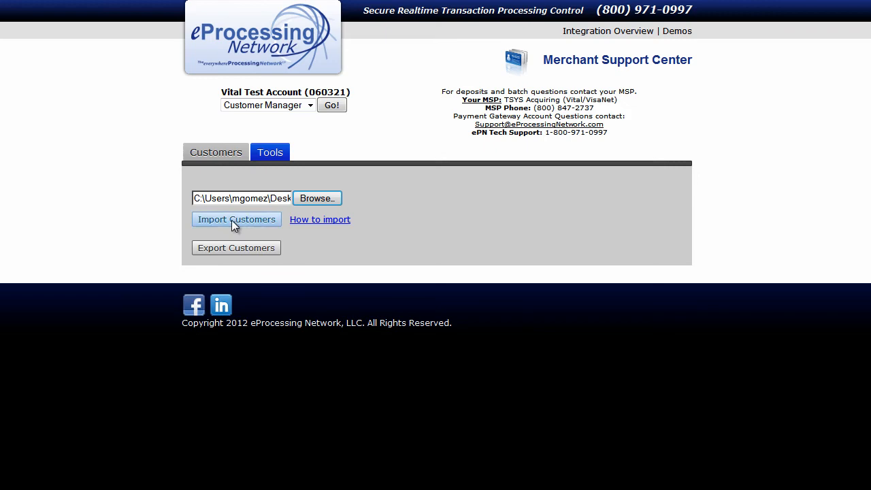
click(236, 219)
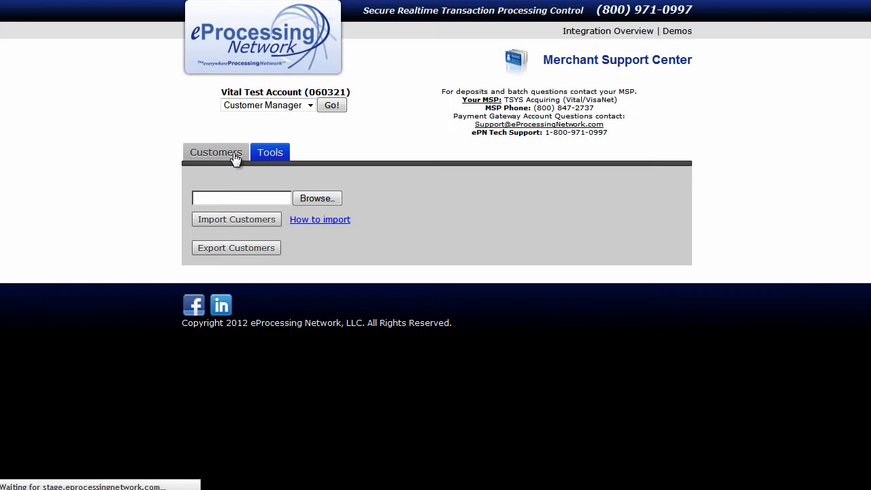
click(215, 153)
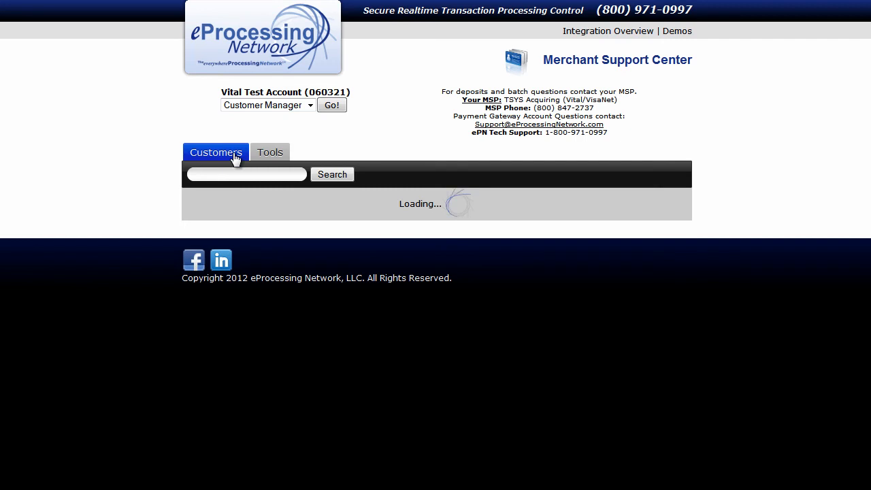